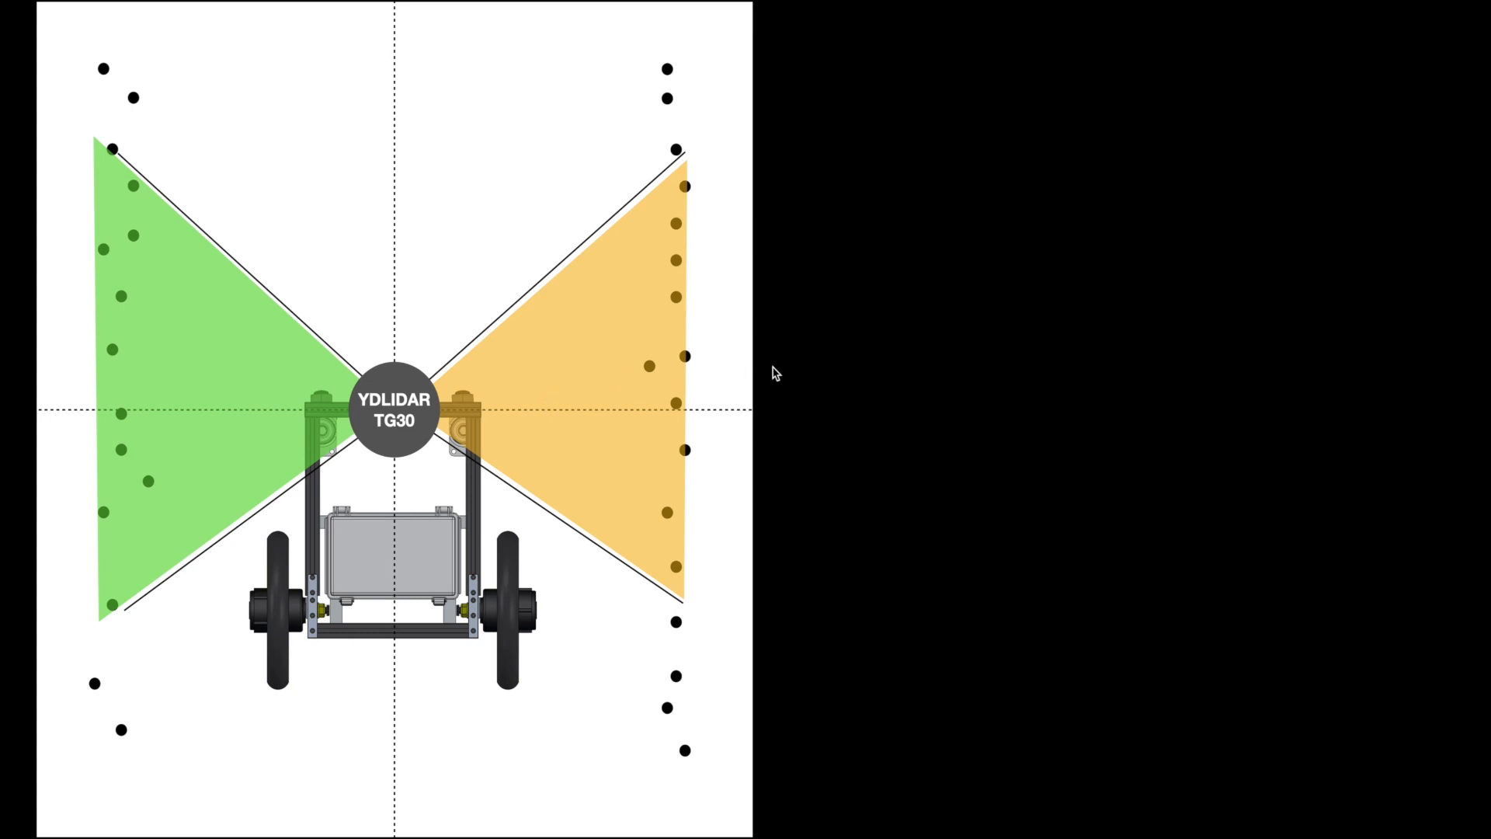
mouse_move(915, 337)
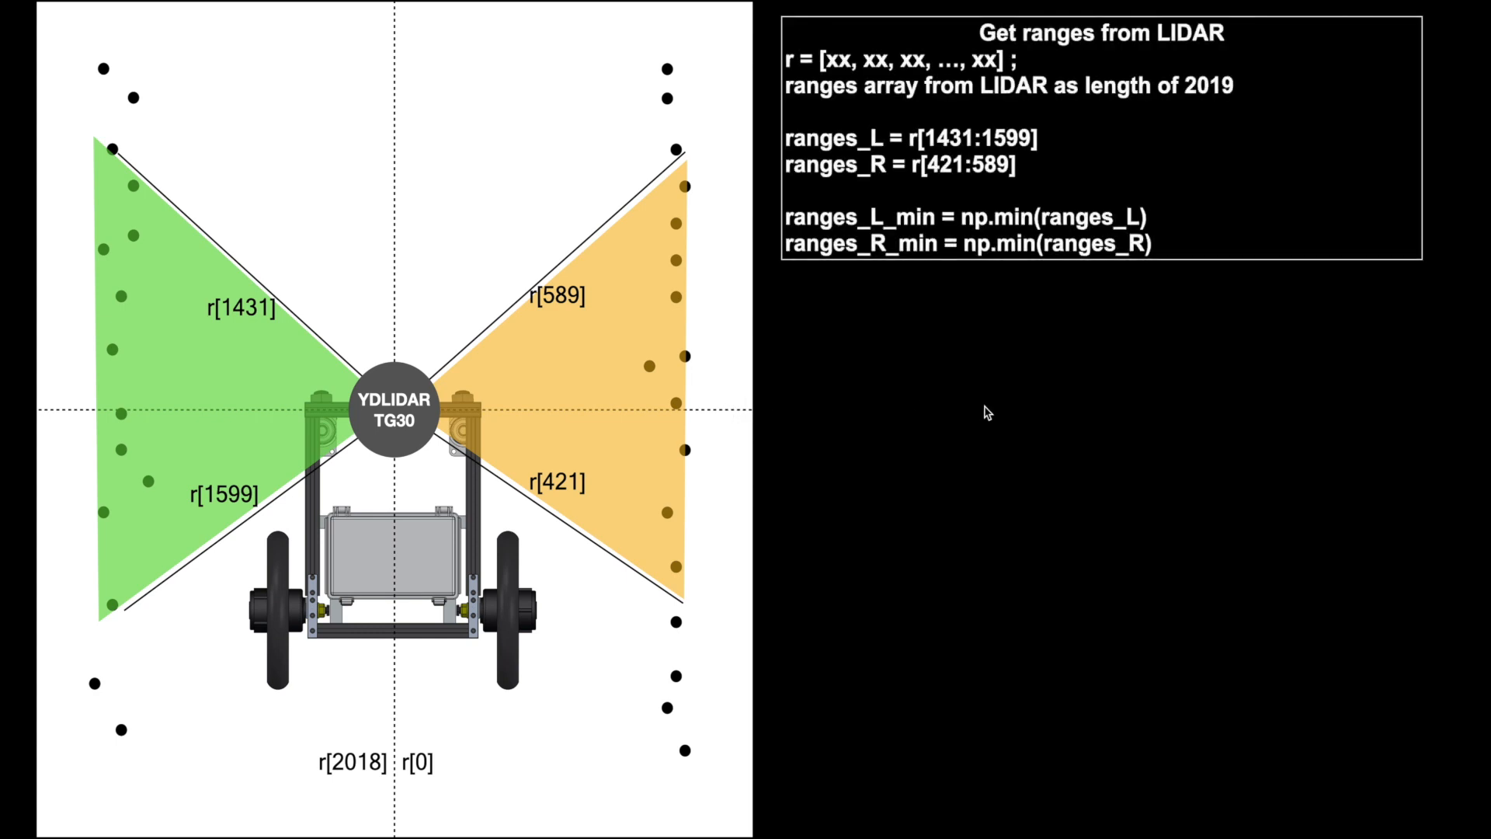
mouse_move(1014, 287)
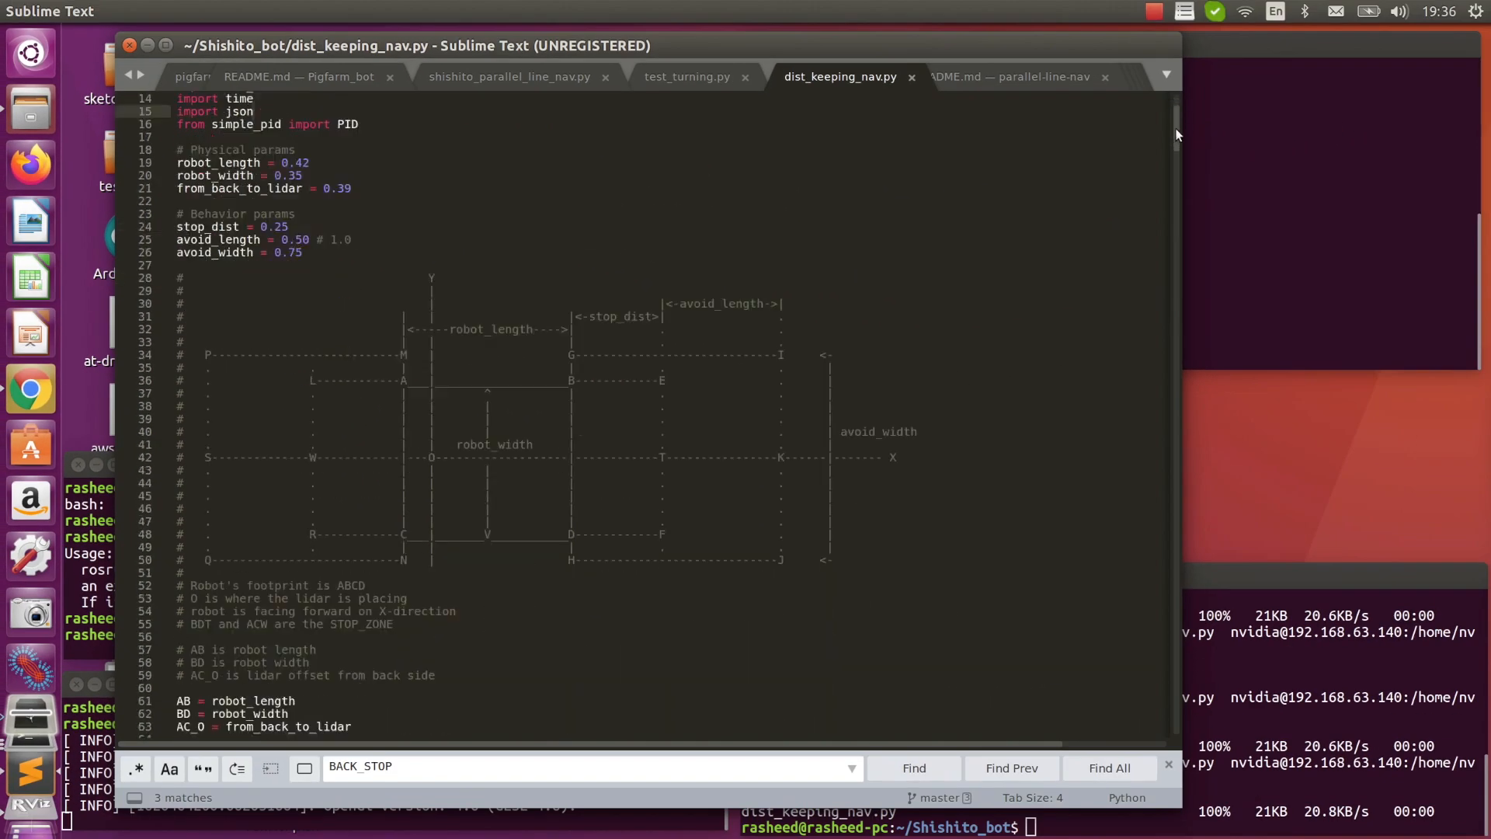
Step: Scroll through the robot's live log of min ranges, diff, PID output and steering, then return to the PID code
scroll(down, 3)
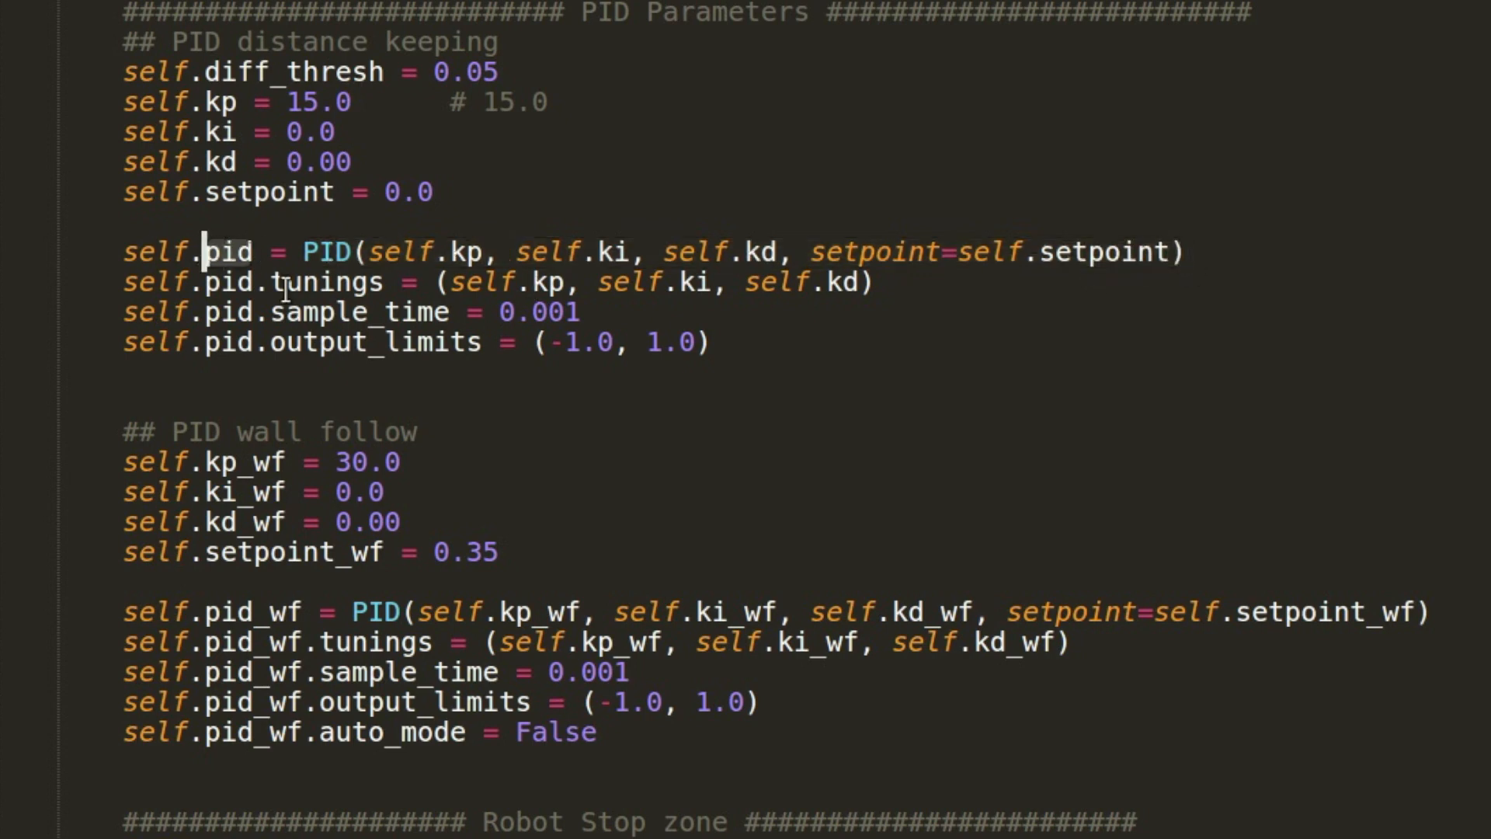
mouse_move(385, 214)
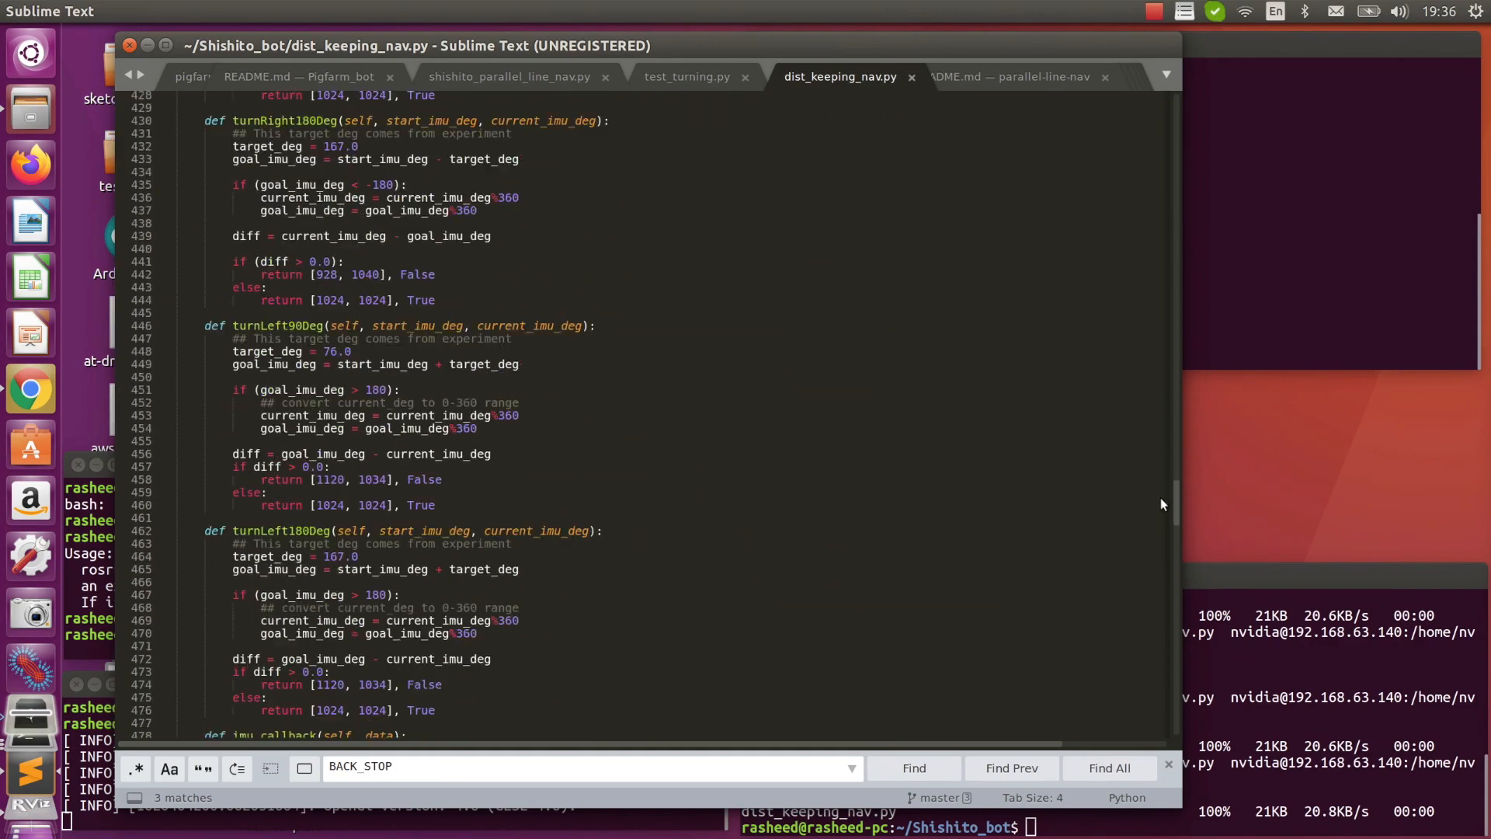
scroll(down, 3)
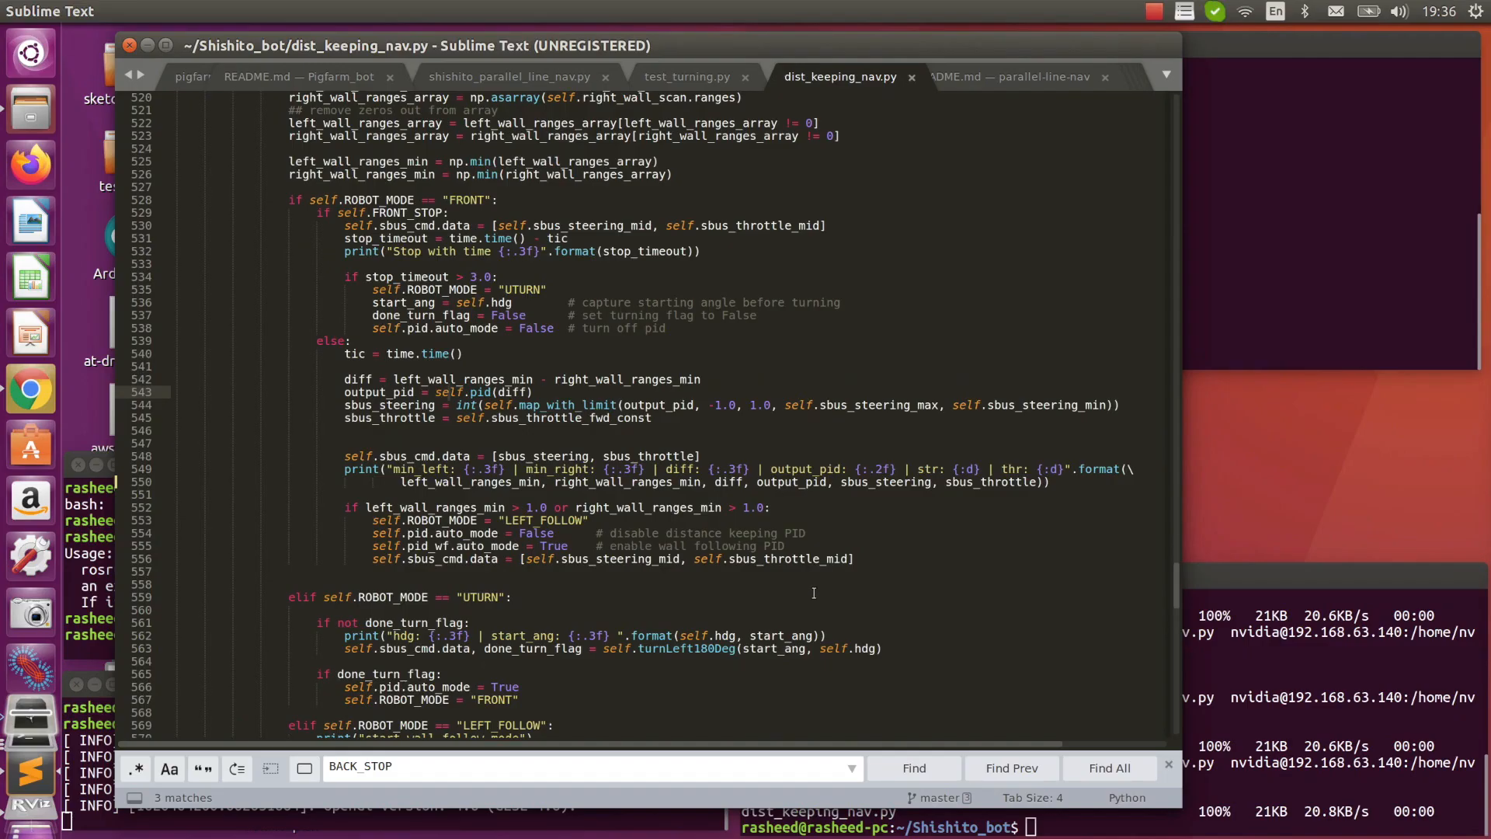
scroll(down, 3)
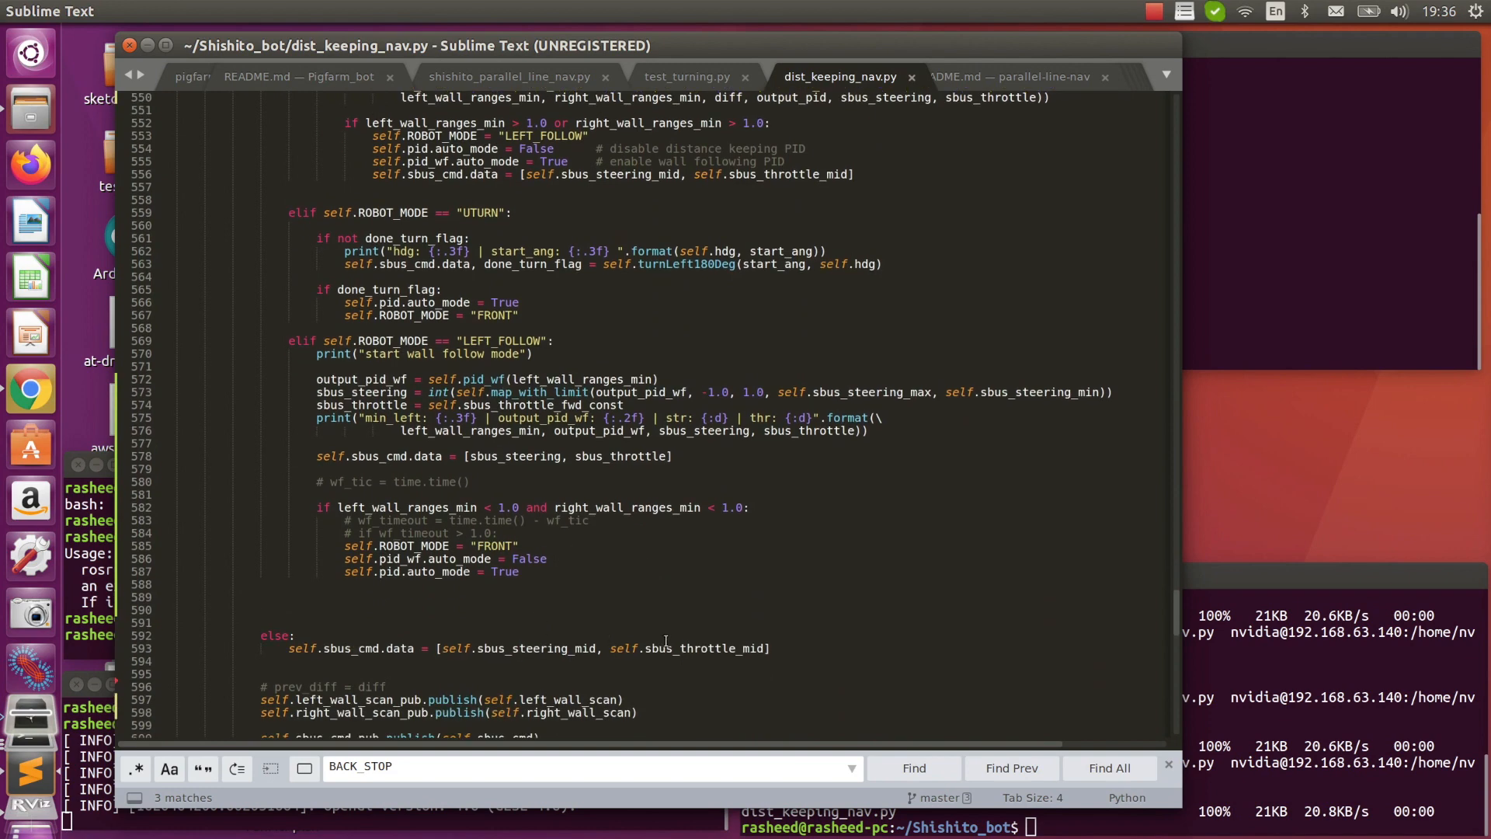
scroll(down, 3)
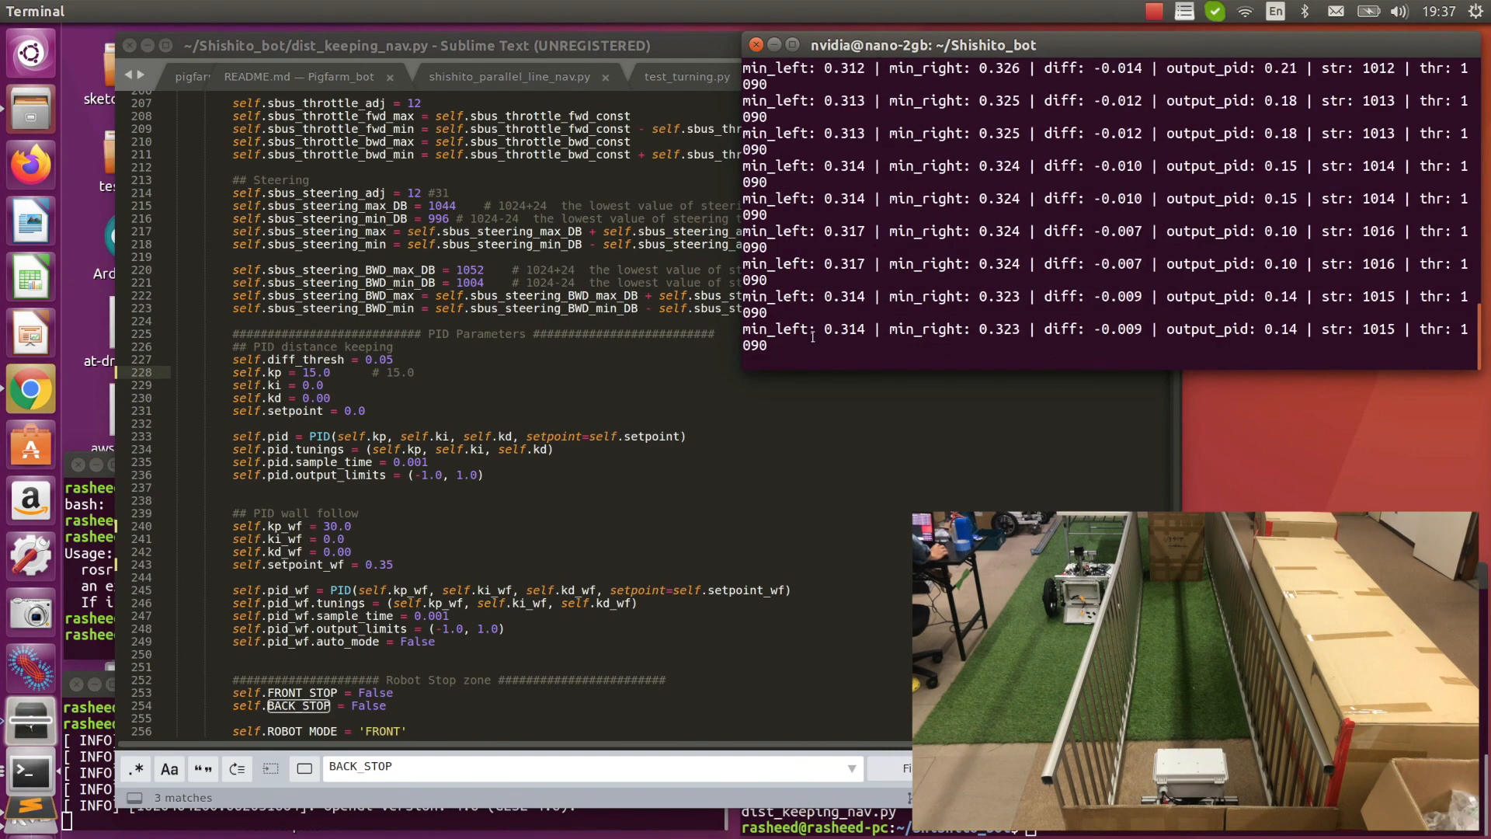
click(837, 76)
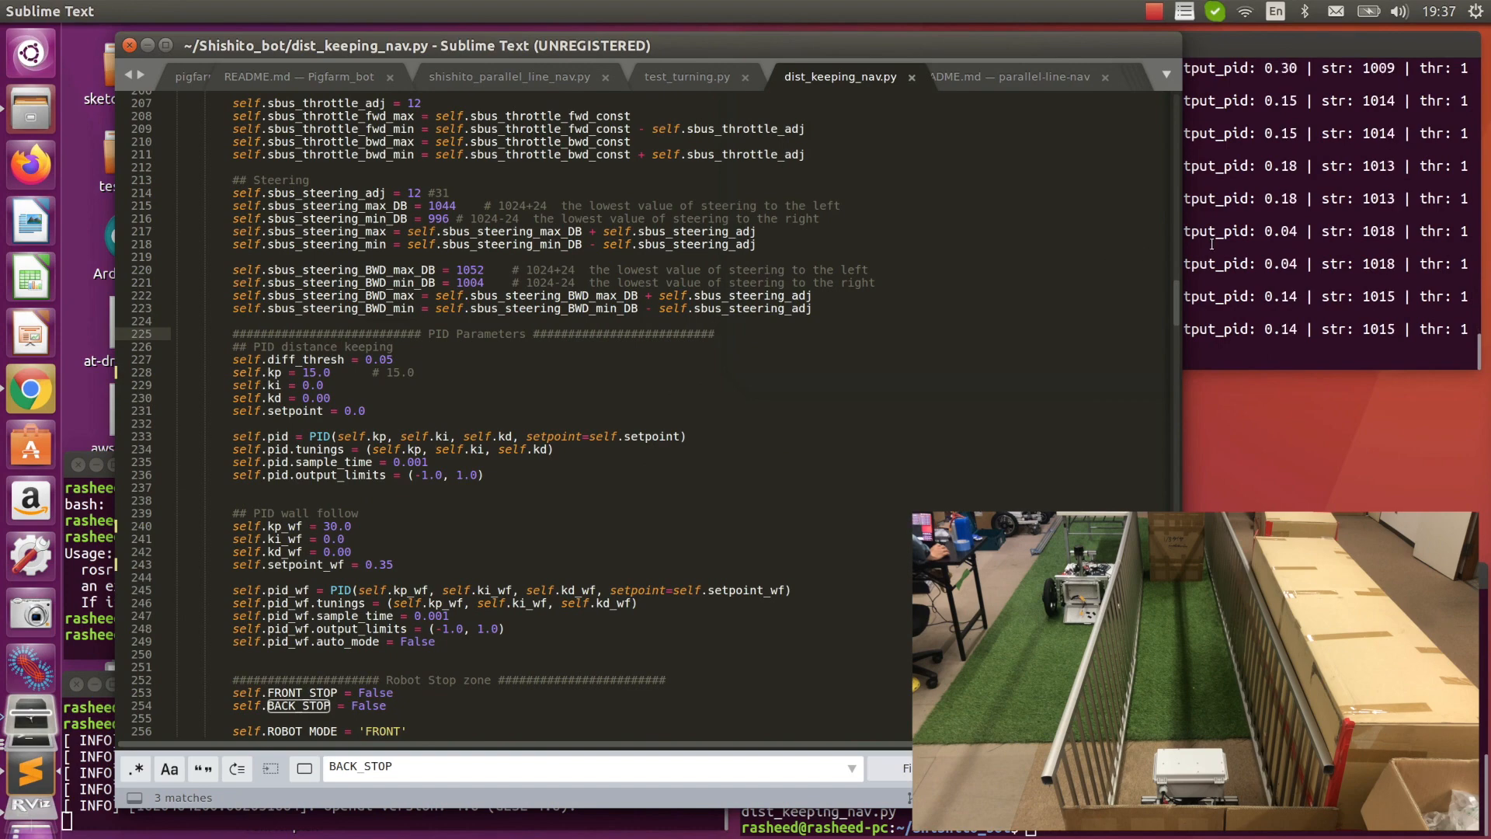